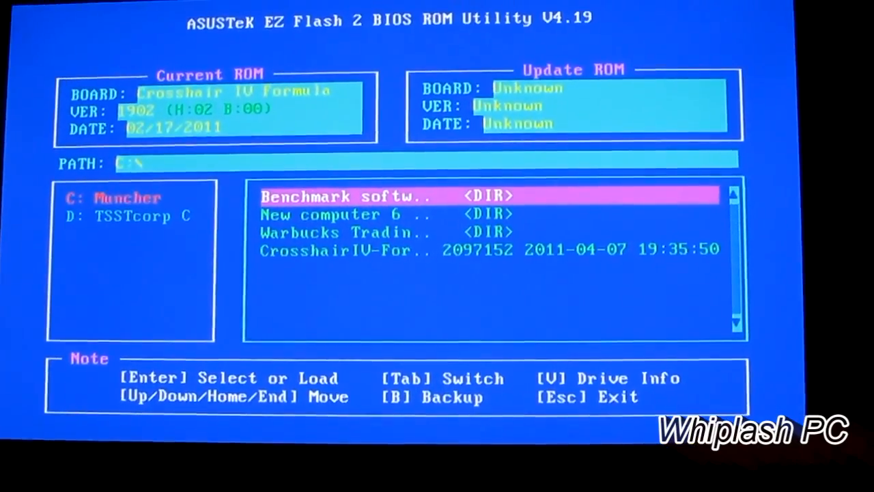
Step: Select the CrosshairIV-Formula BIOS file dated 2011-04-07 on drive C and load it for checking
{"action": "key", "text": "Down"}
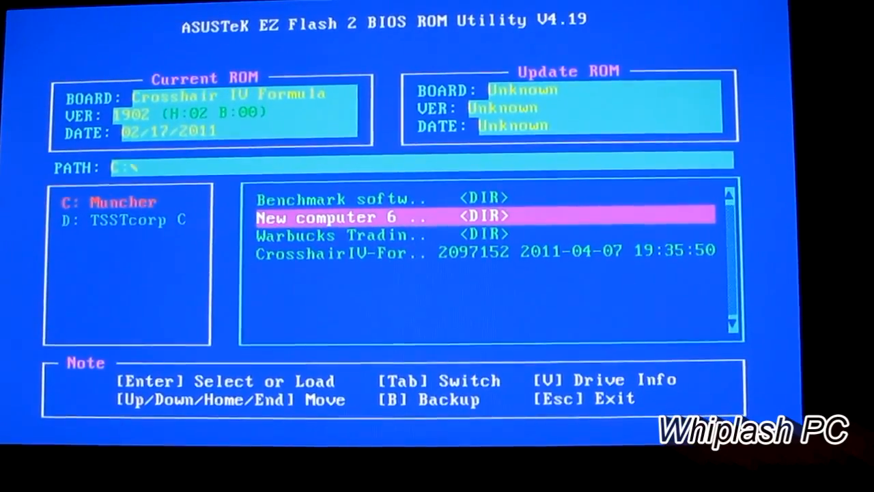
{"action": "key", "text": "Up"}
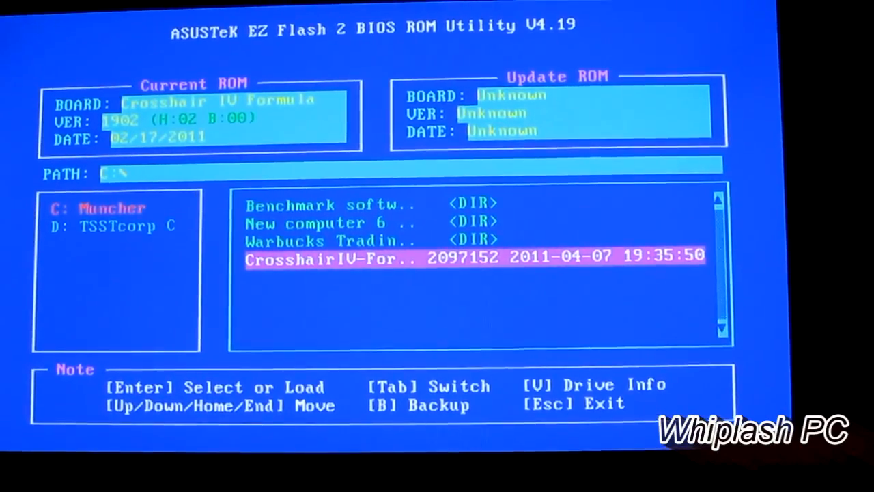
{"action": "key", "text": "Enter"}
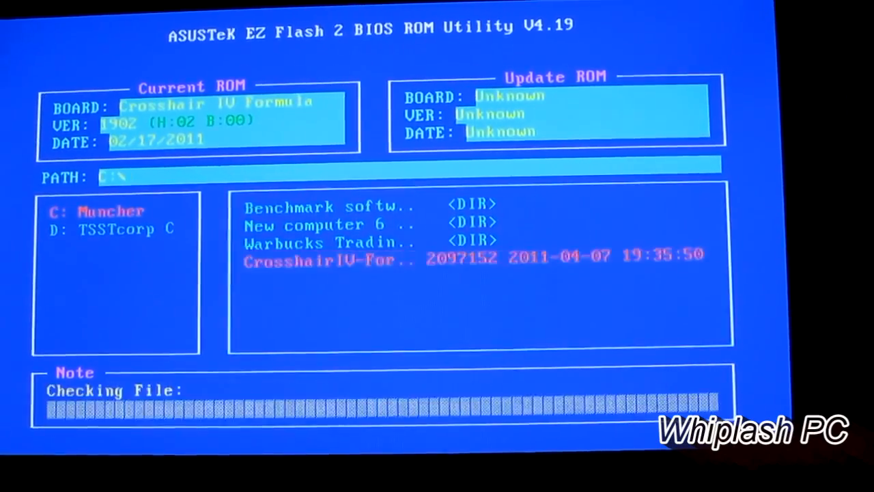